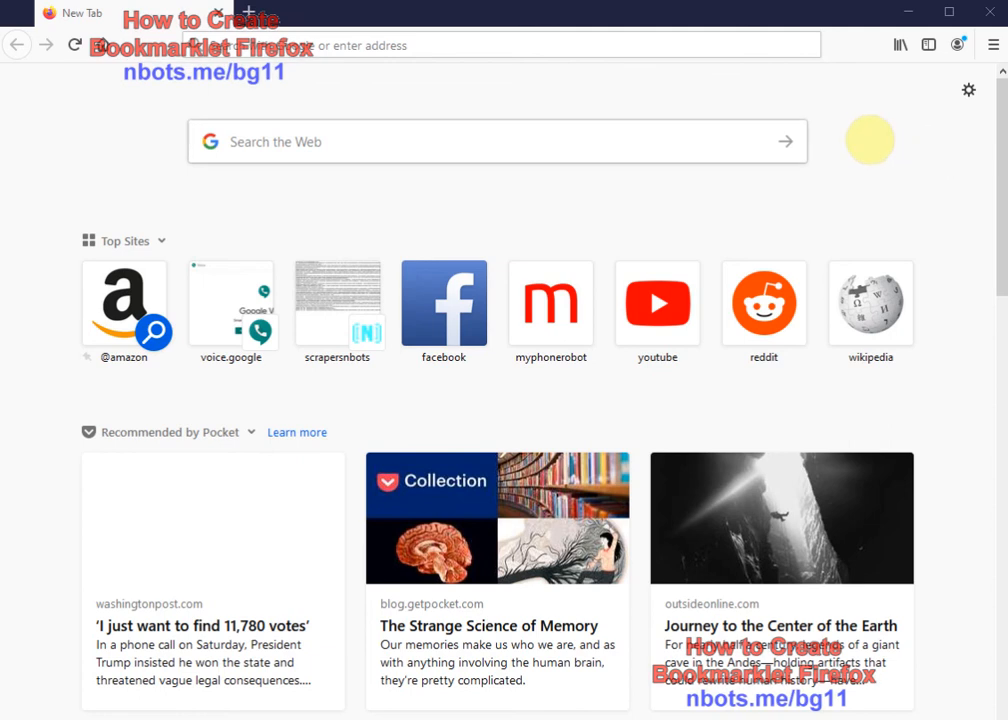
{"action": "mouse_move", "coordinate": [613, 88]}
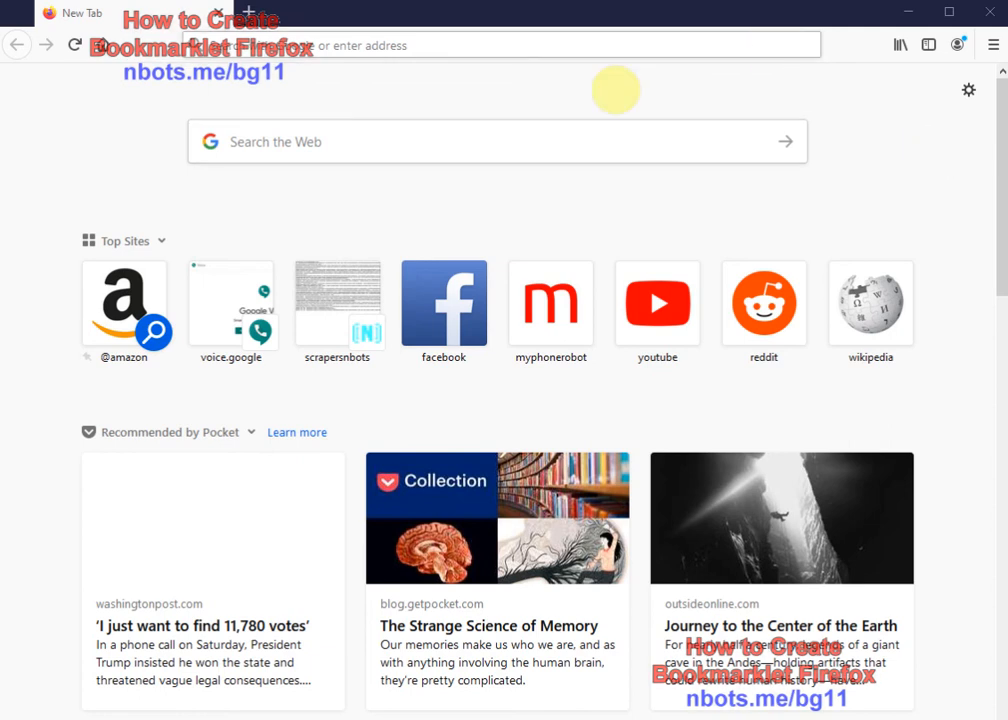
{"action": "mouse_move", "coordinate": [841, 30]}
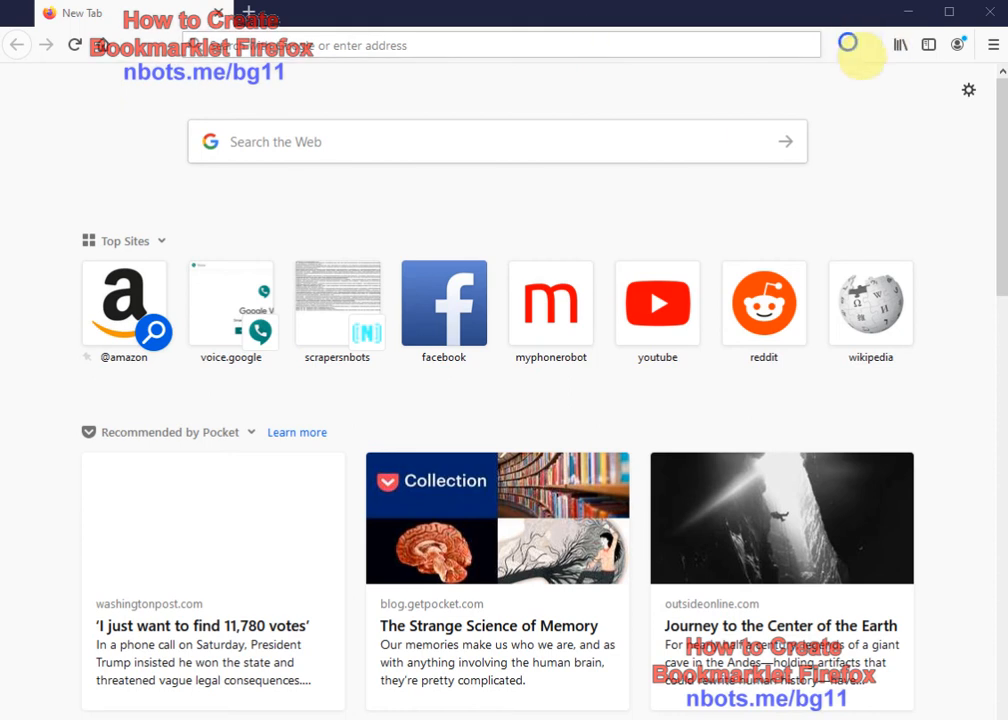
Enable the Bookmarks Toolbar from the toolbar's right-click menu.
{"action": "right_click", "coordinate": [958, 42]}
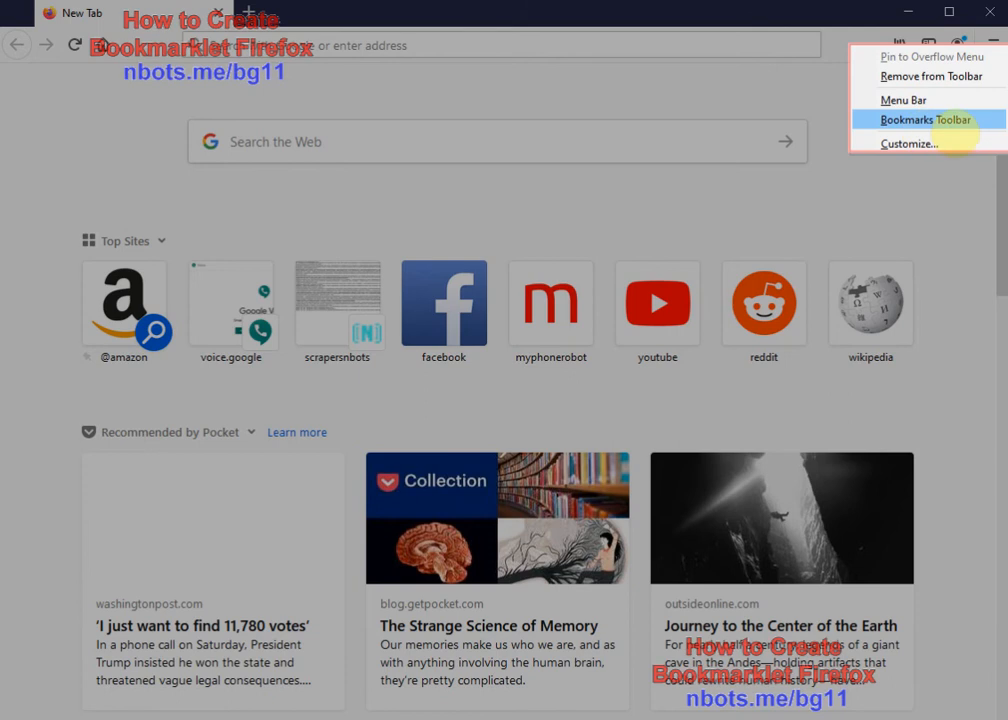
{"action": "left_click", "coordinate": [914, 120]}
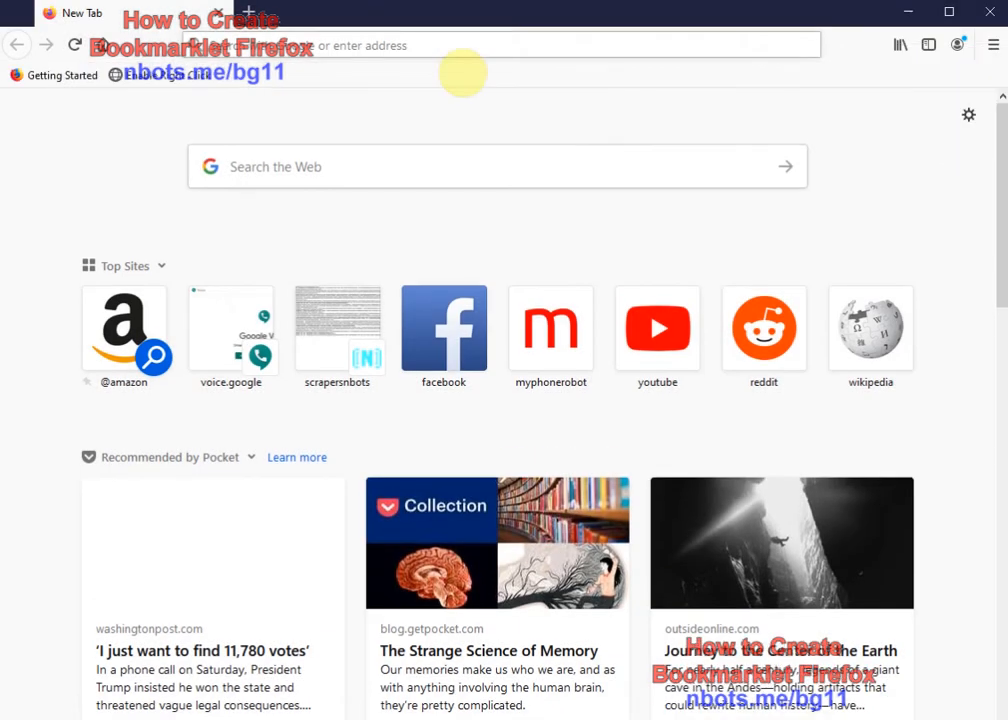
{"action": "mouse_move", "coordinate": [737, 92]}
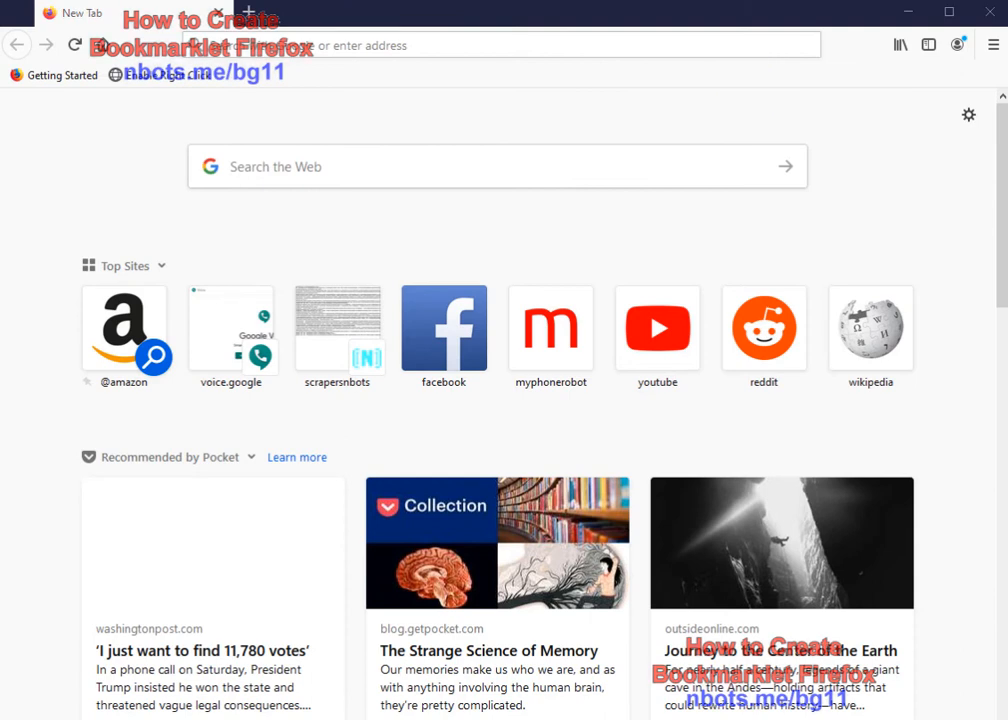
Open the scrapersnbots POF Message Free Download 2021 page from Top Sites and read through it.
{"action": "left_click", "coordinate": [337, 327]}
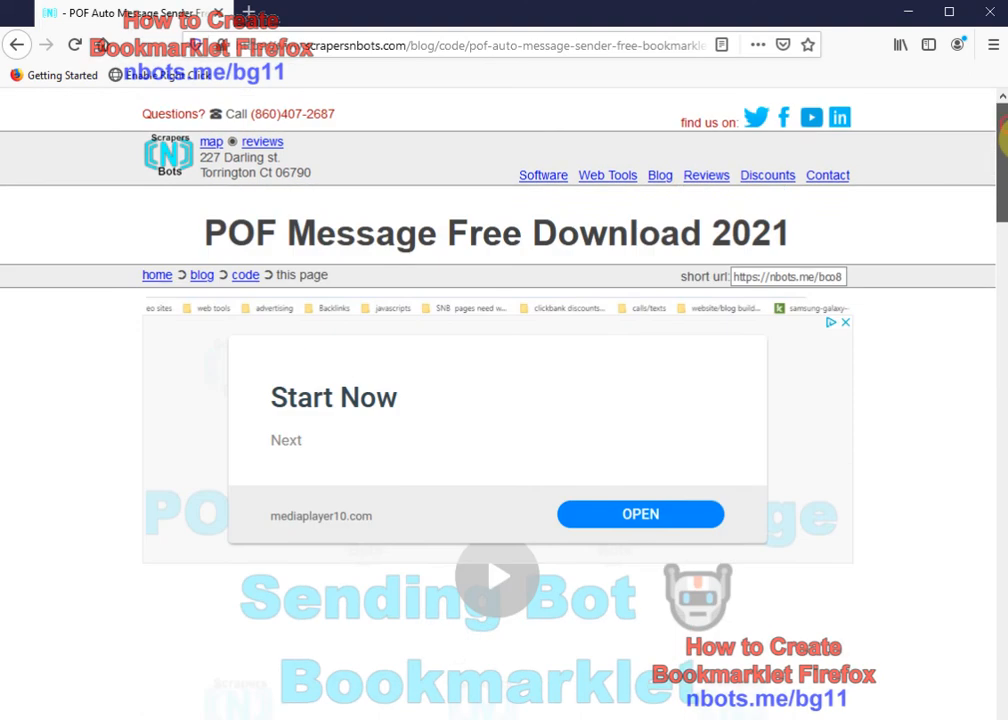
{"action": "scroll", "scroll_direction": "down", "scroll_amount": 3}
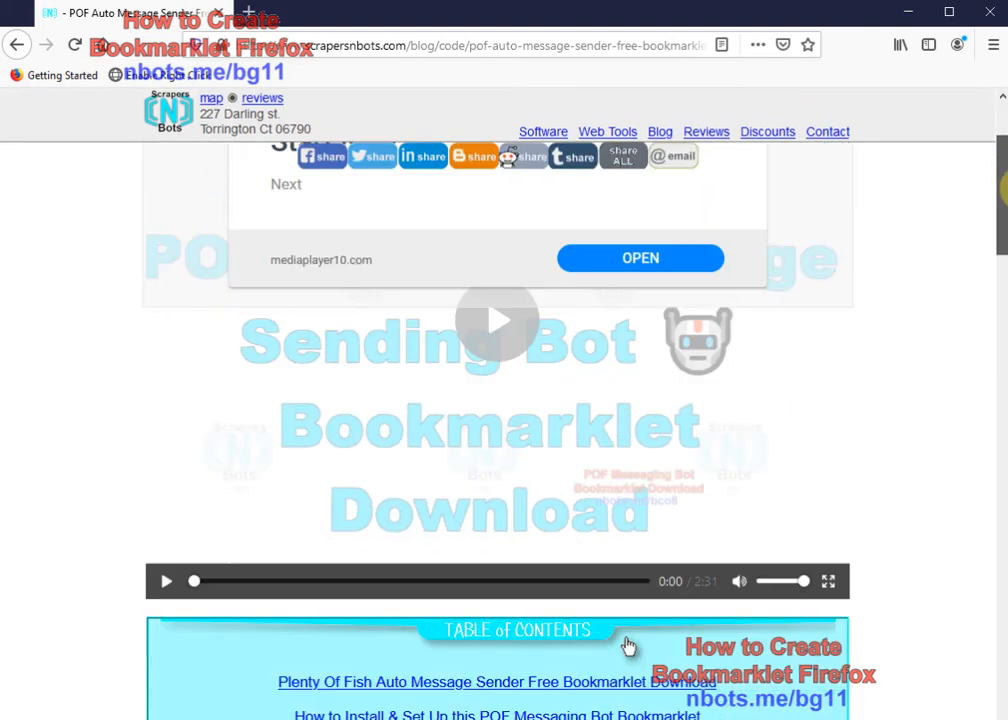
{"action": "scroll", "scroll_direction": "down", "scroll_amount": 3}
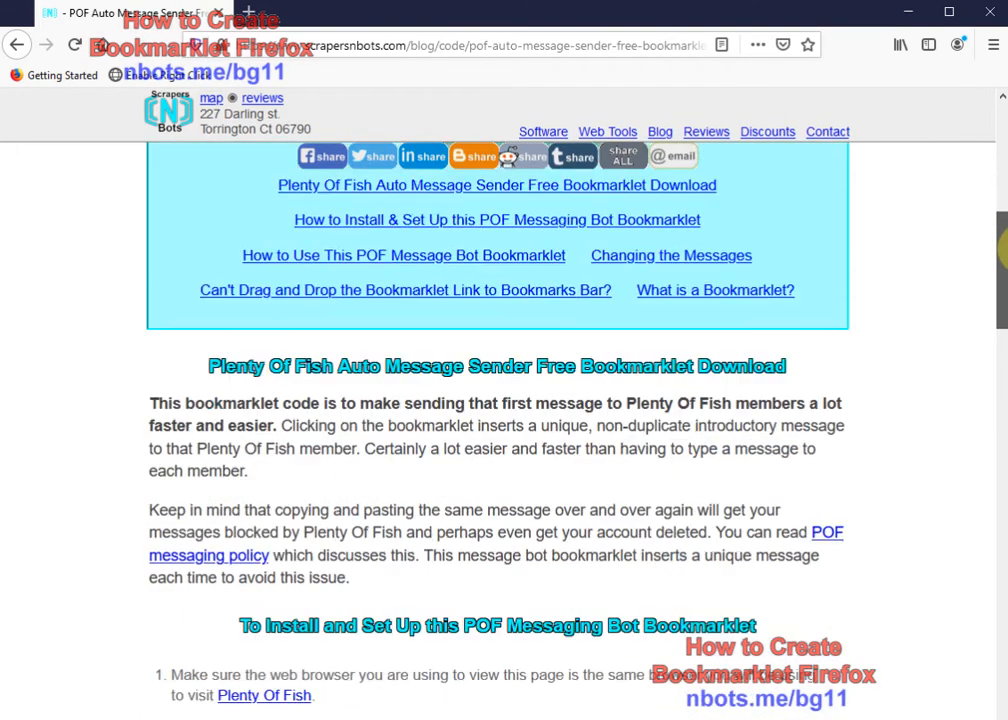
{"action": "scroll", "scroll_direction": "down", "scroll_amount": 3}
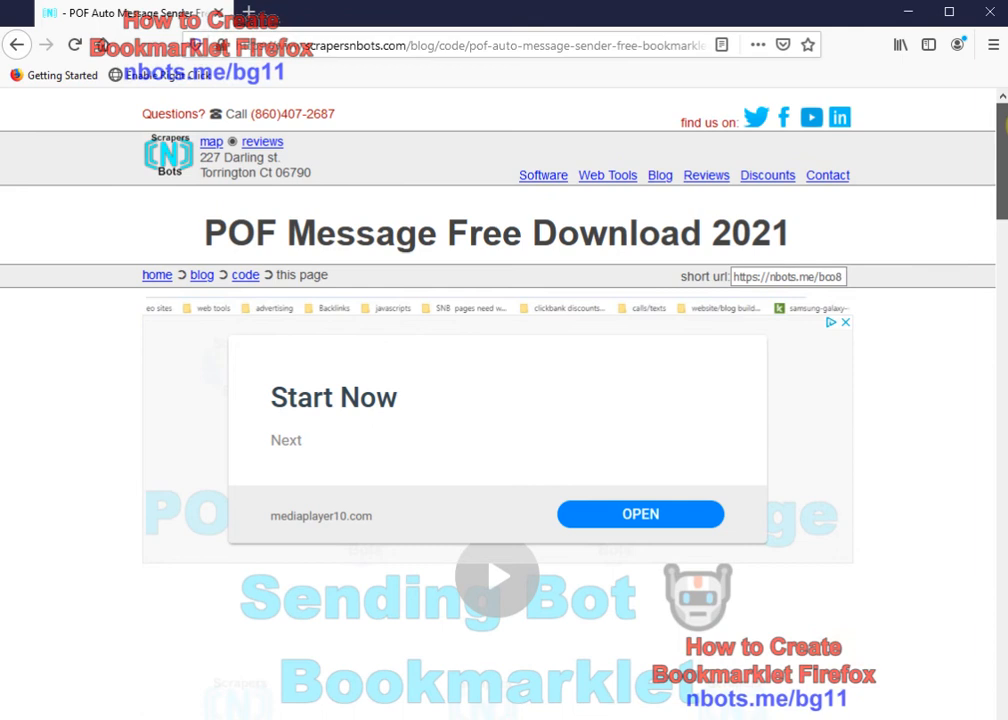
{"action": "scroll", "scroll_direction": "down", "scroll_amount": 3}
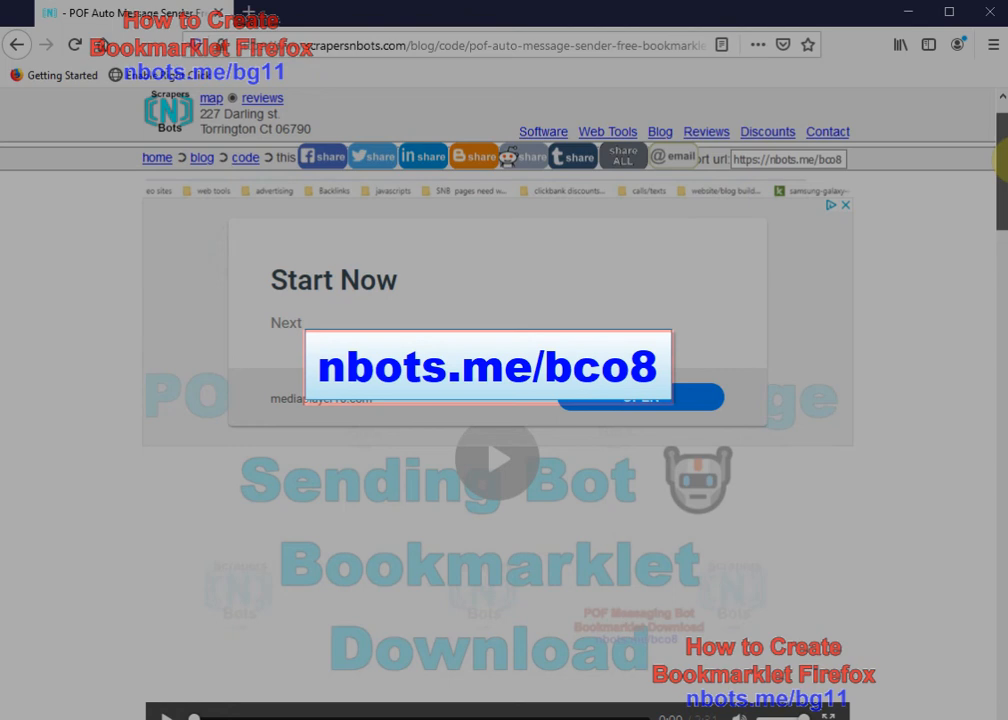
{"action": "scroll", "scroll_direction": "down", "scroll_amount": 3}
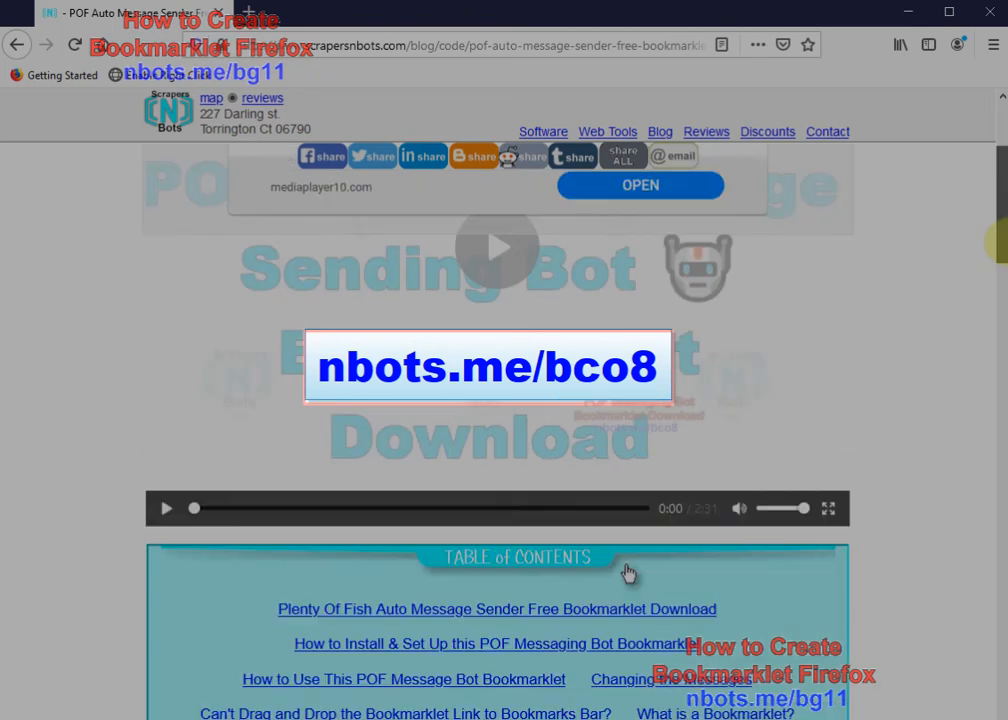
{"action": "scroll", "scroll_direction": "down", "scroll_amount": 3}
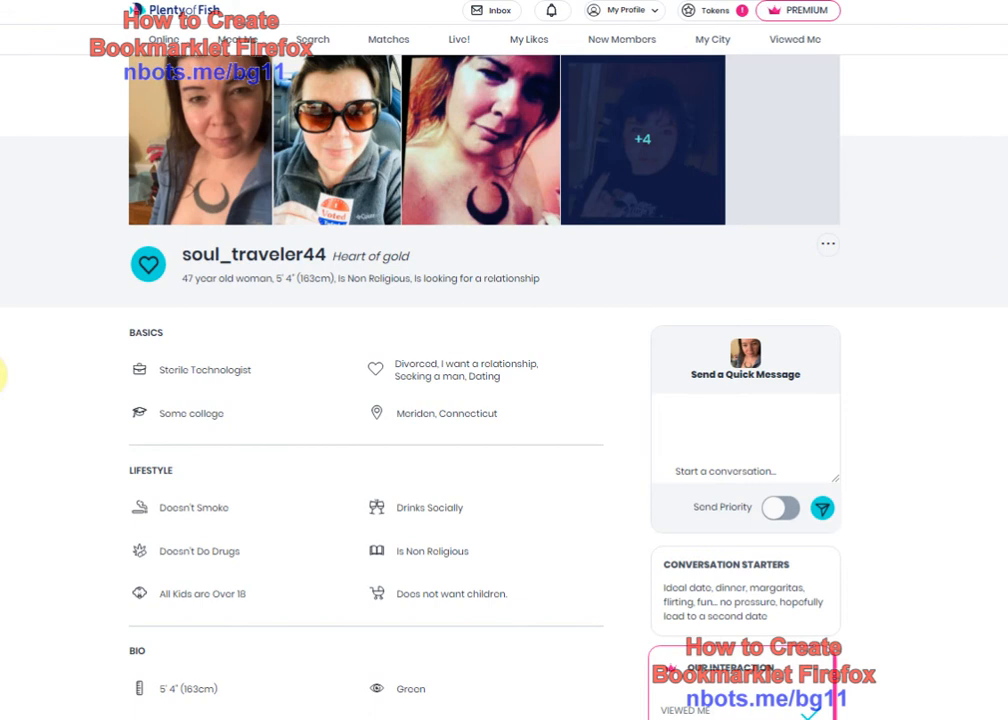
Run the POF message bookmarklet to insert a greeting into the Send a Quick Message box.
{"action": "left_click", "coordinate": [768, 430]}
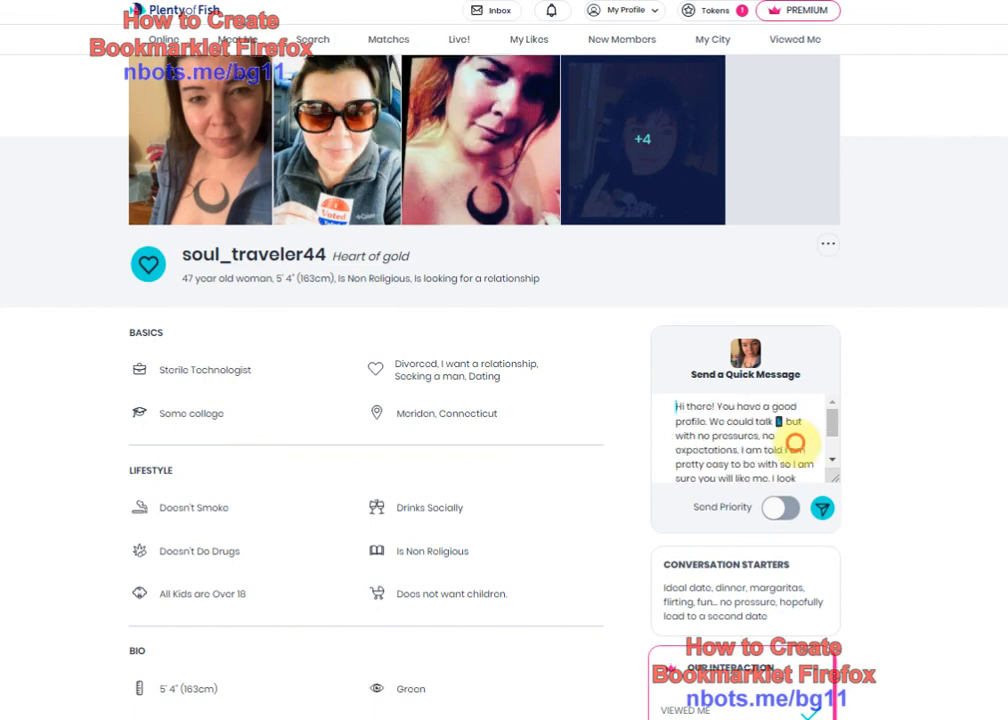
{"action": "scroll", "scroll_direction": "down", "scroll_amount": 3}
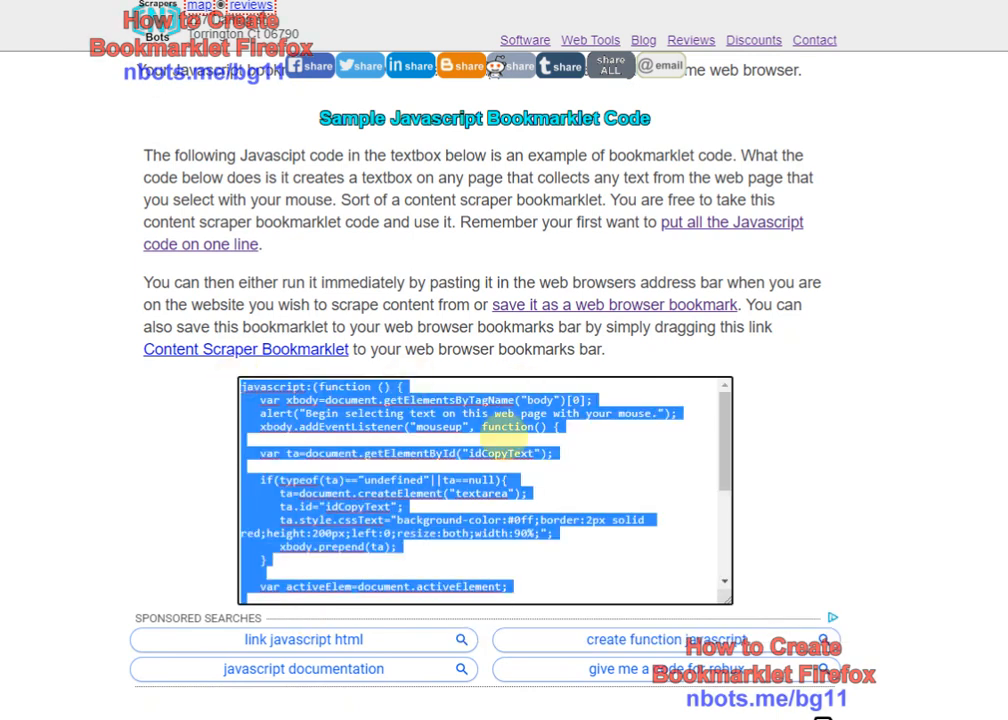
Open the 'How to Code a Bookmarklet from Javascript' tutorial and review its sample scraper code.
{"action": "left_click", "coordinate": [850, 408]}
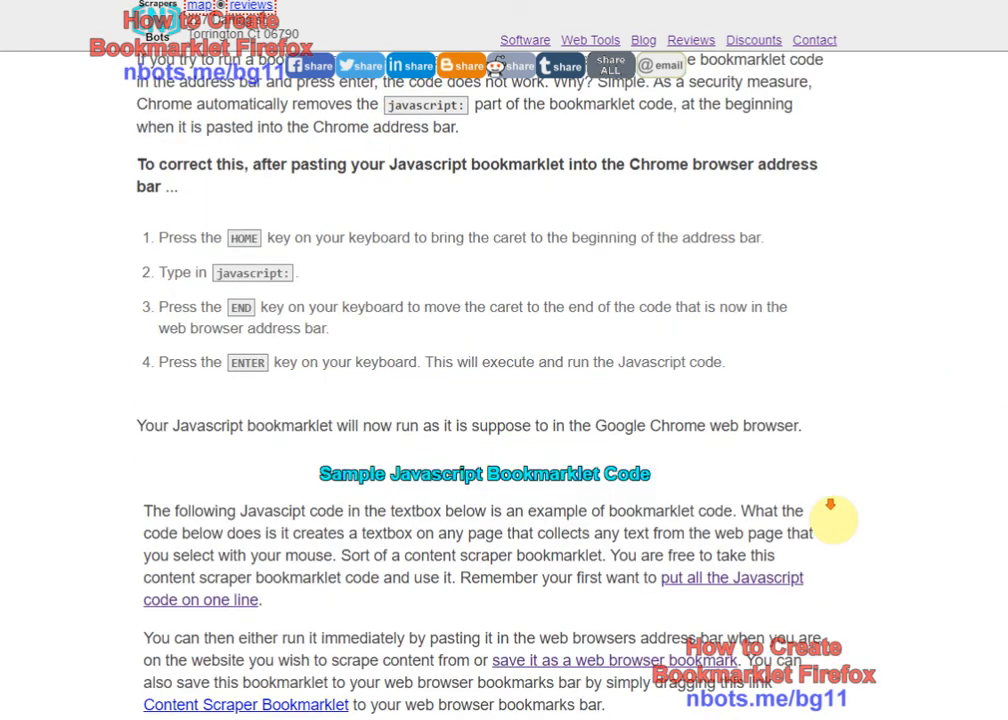
{"action": "scroll", "scroll_direction": "down", "scroll_amount": 3}
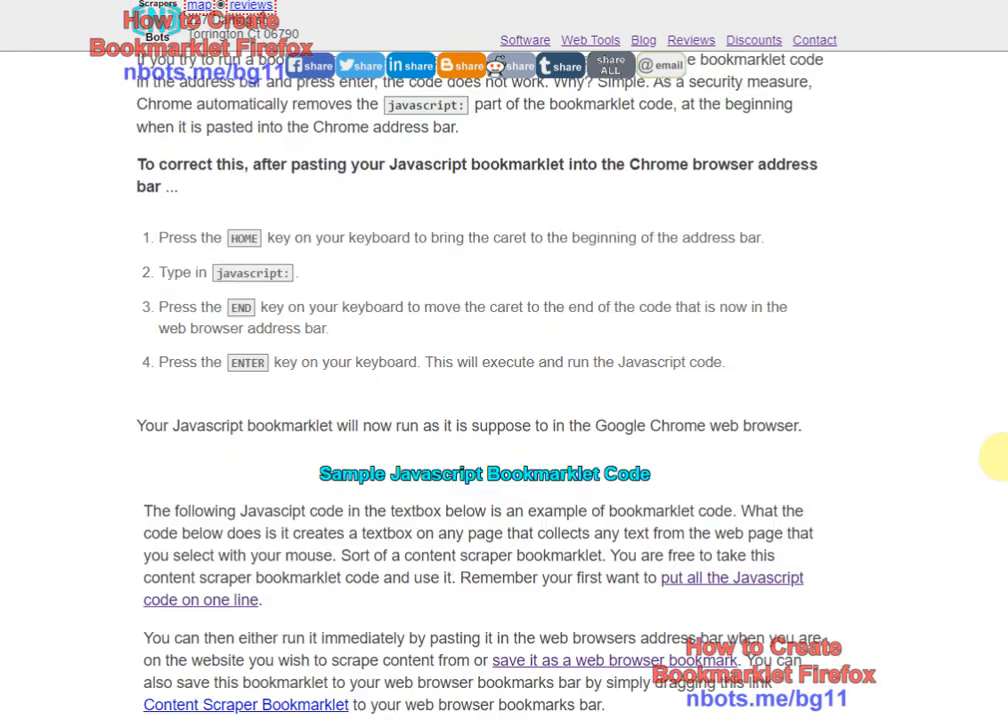
{"action": "scroll", "scroll_direction": "down", "scroll_amount": 3}
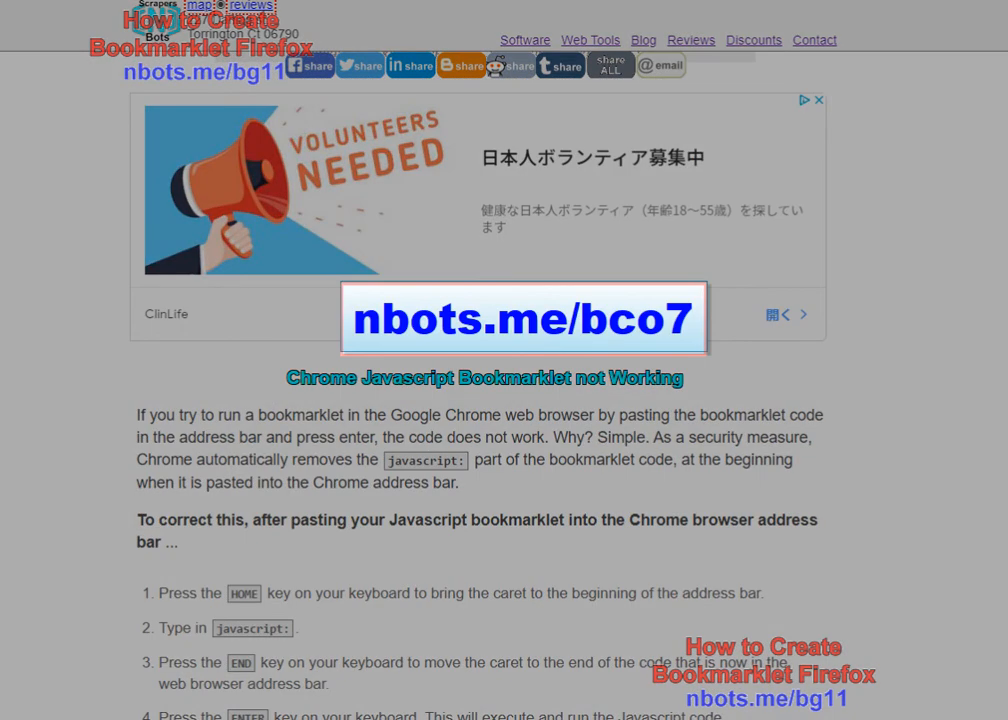
{"action": "scroll", "scroll_direction": "down", "scroll_amount": 3}
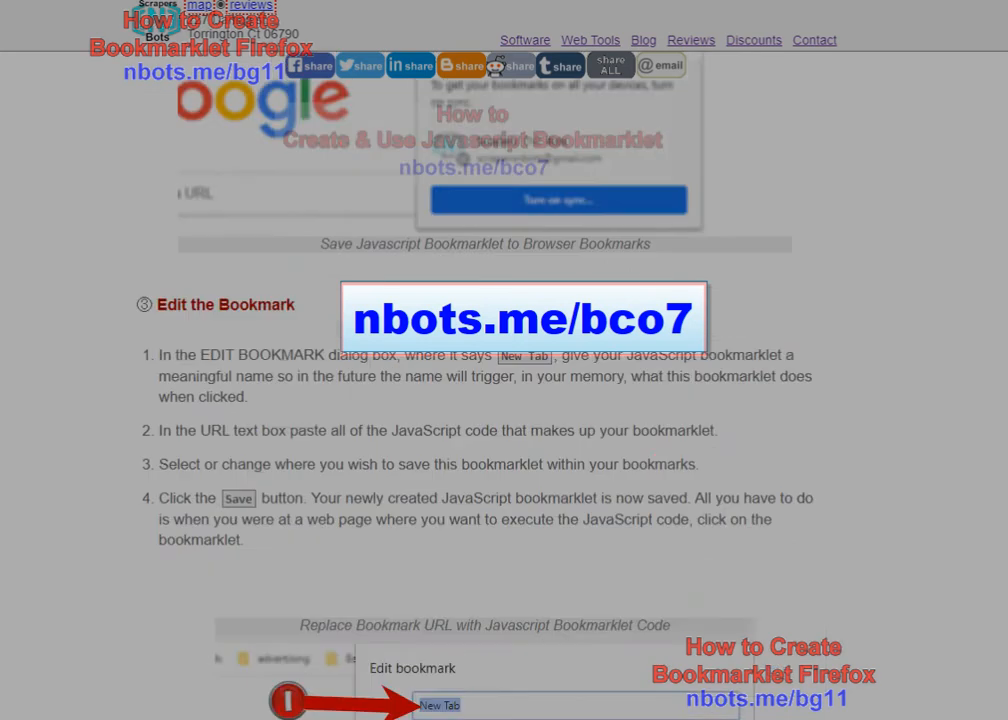
{"action": "scroll", "scroll_direction": "up", "scroll_amount": 3}
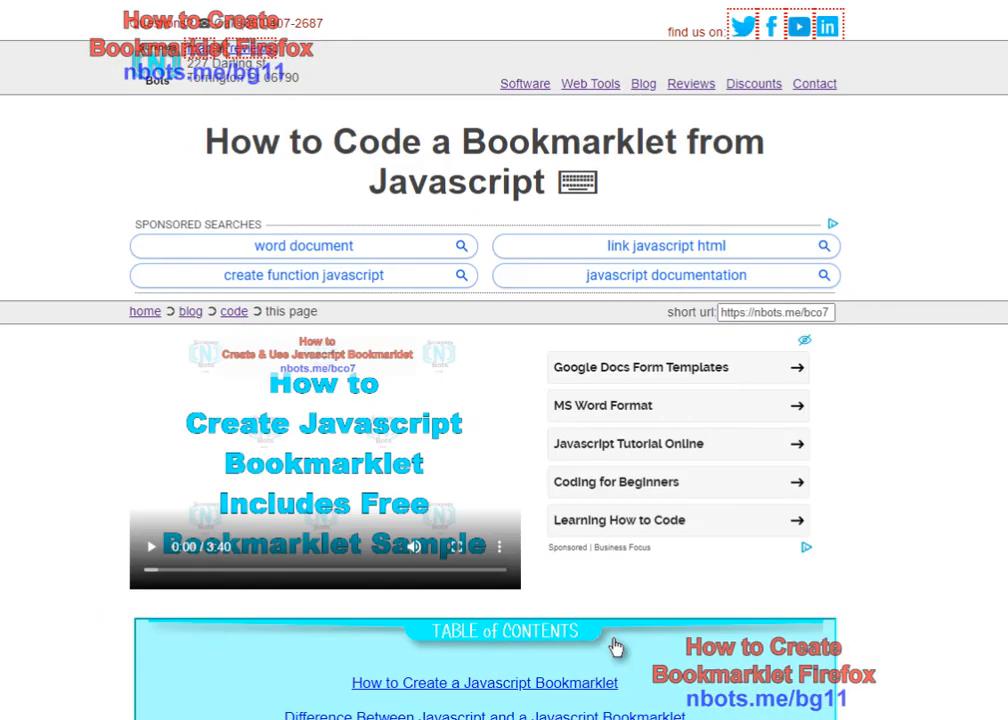
Replace the converter box's placeholder with the scraper bookmarklet code and return to the POF page.
{"action": "scroll", "scroll_direction": "down", "scroll_amount": 3}
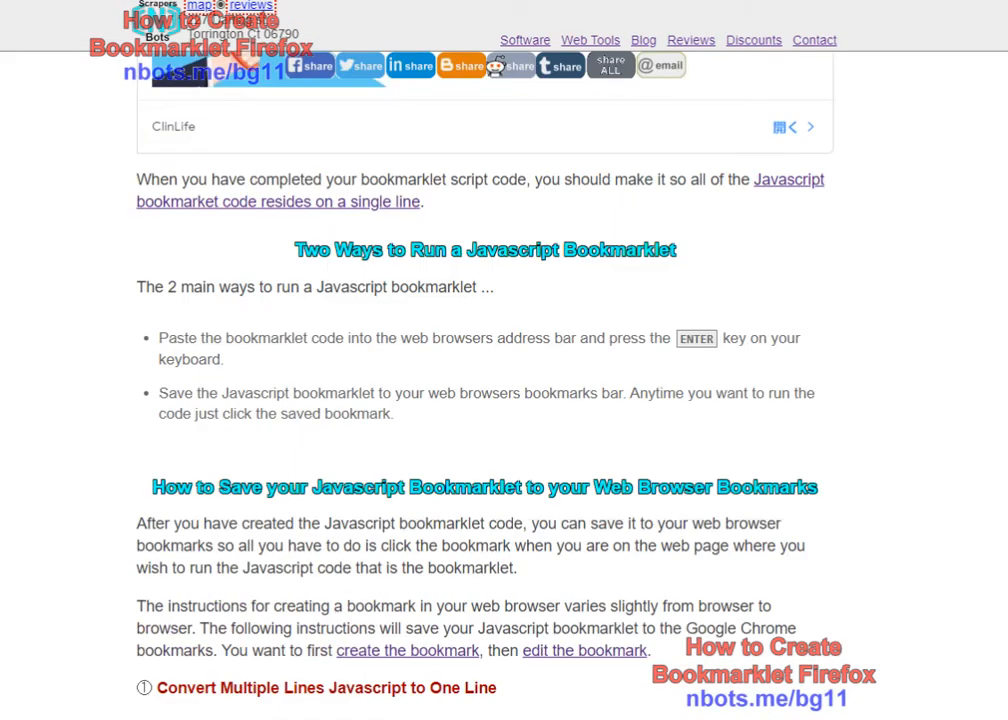
{"action": "scroll", "scroll_direction": "down", "scroll_amount": 3}
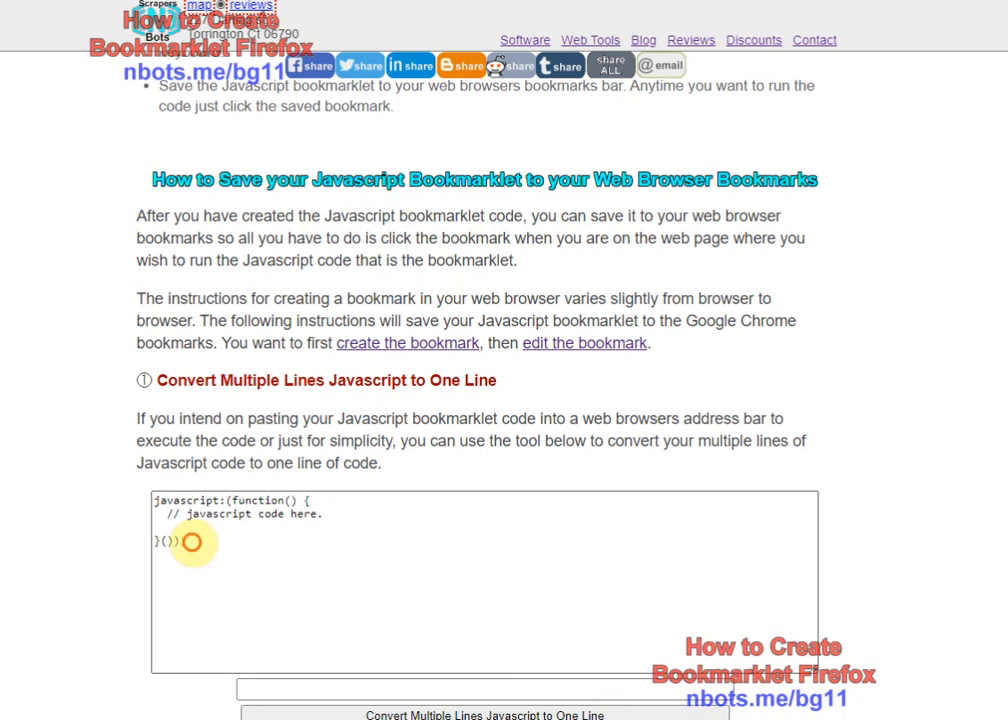
{"action": "triple_click", "coordinate": [220, 513]}
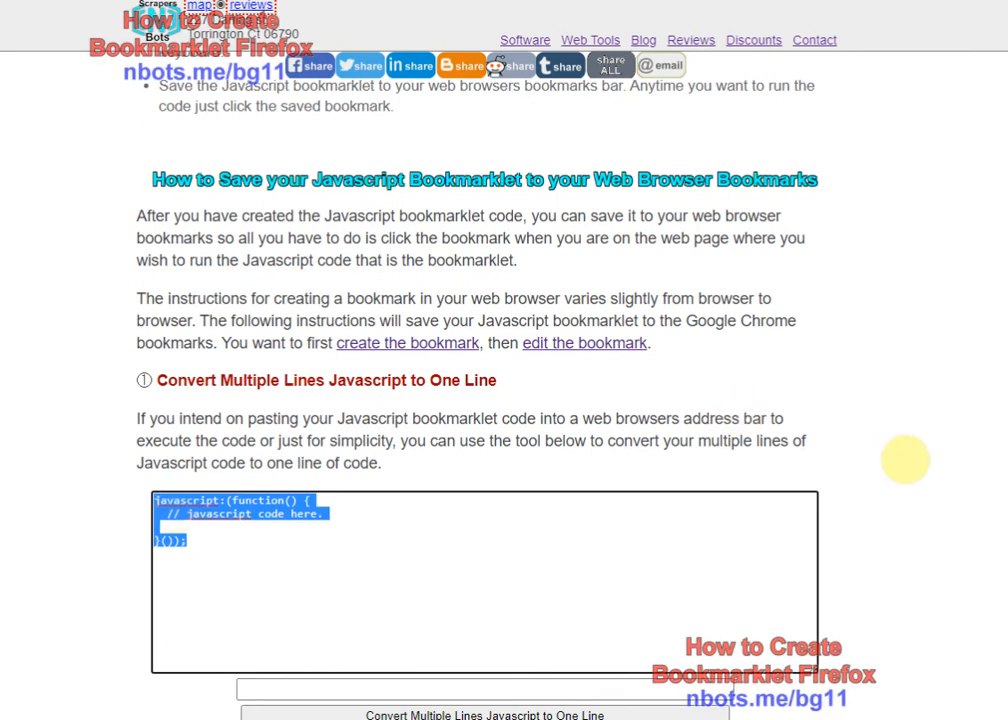
{"action": "scroll", "scroll_direction": "down", "scroll_amount": 3}
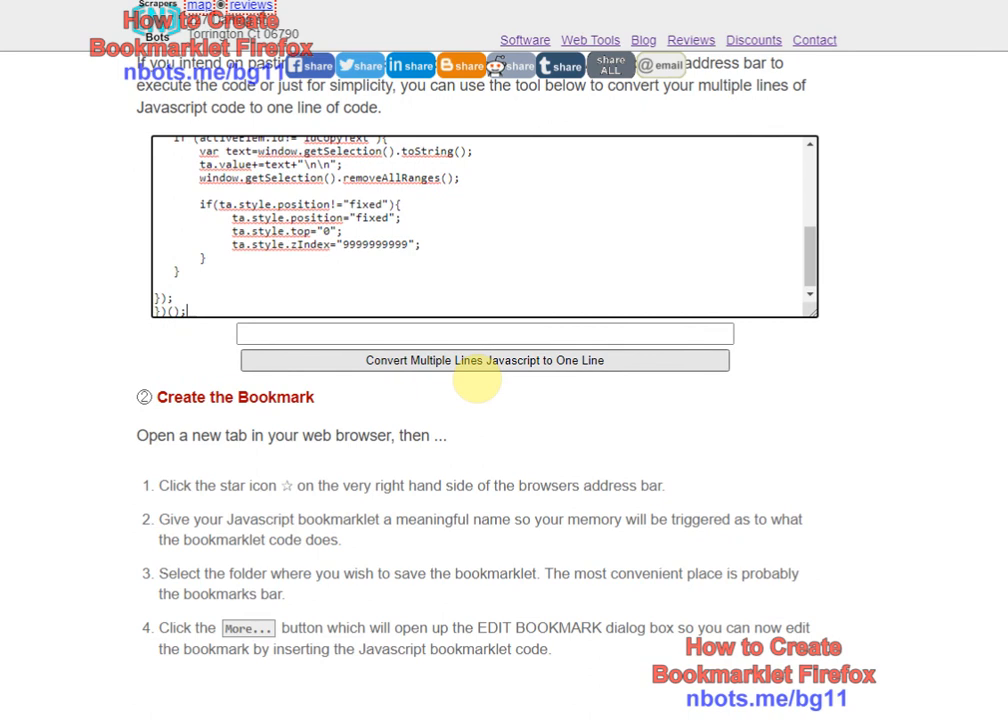
{"action": "left_click", "coordinate": [483, 360]}
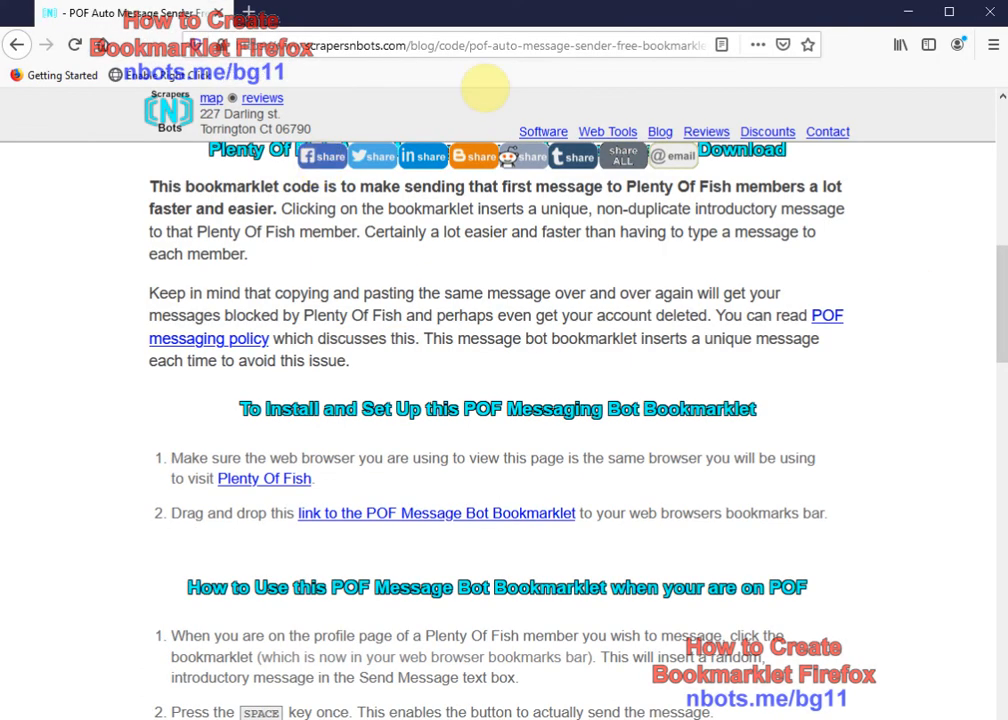
{"action": "mouse_move", "coordinate": [552, 87]}
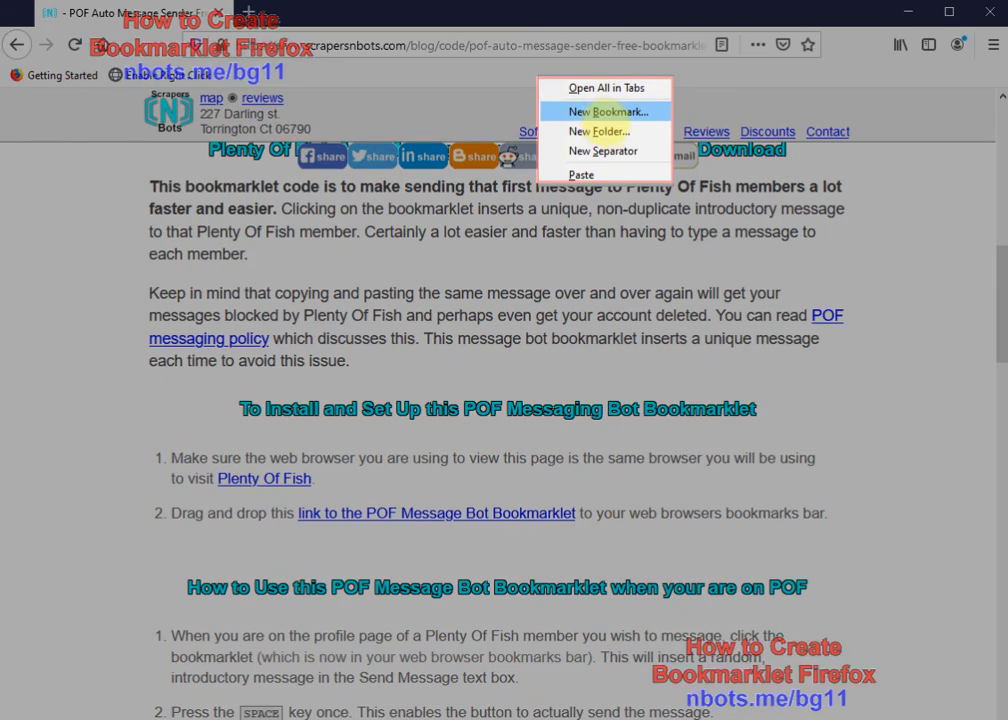
Create a new toolbar bookmark and begin naming it 'Web Page Scraper'.
{"action": "left_click", "coordinate": [610, 111]}
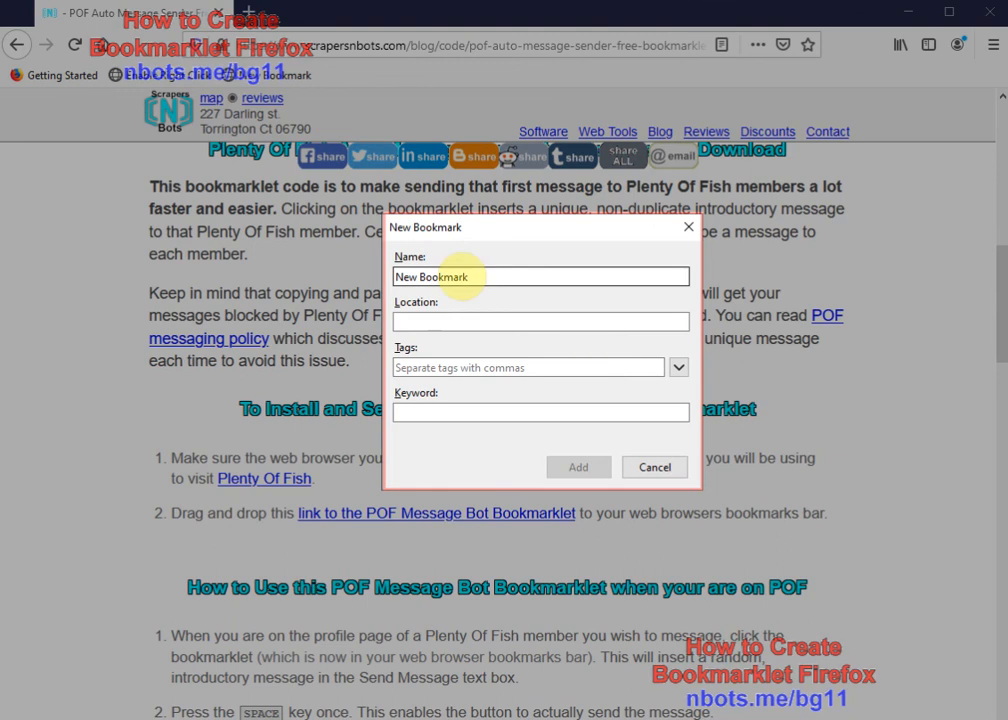
{"action": "left_click", "coordinate": [498, 276]}
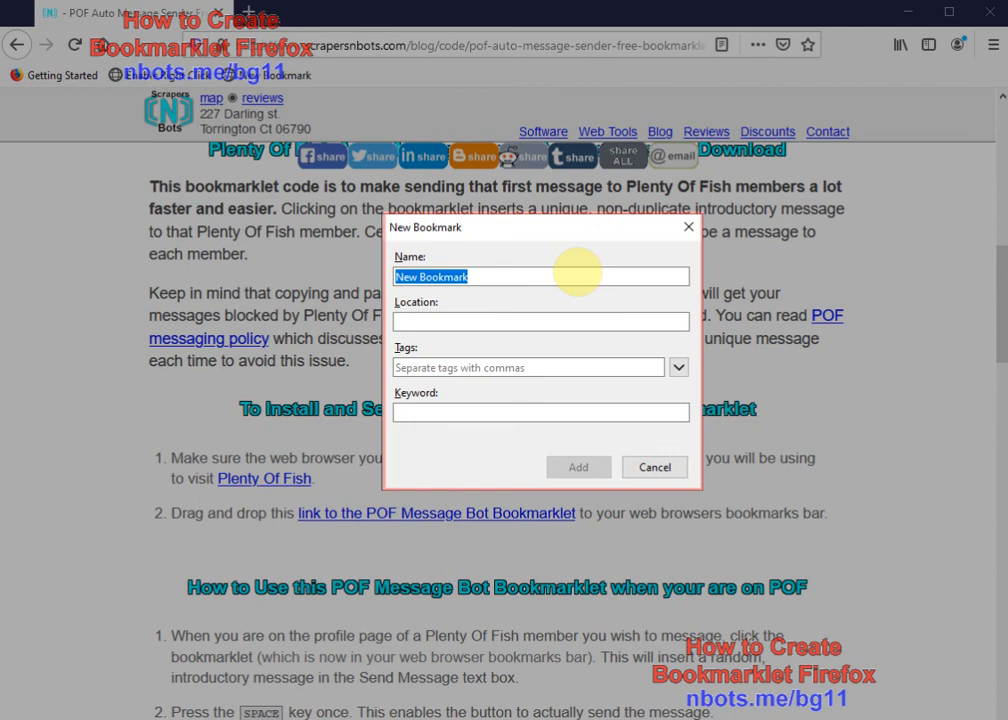
{"action": "type", "text": "We"}
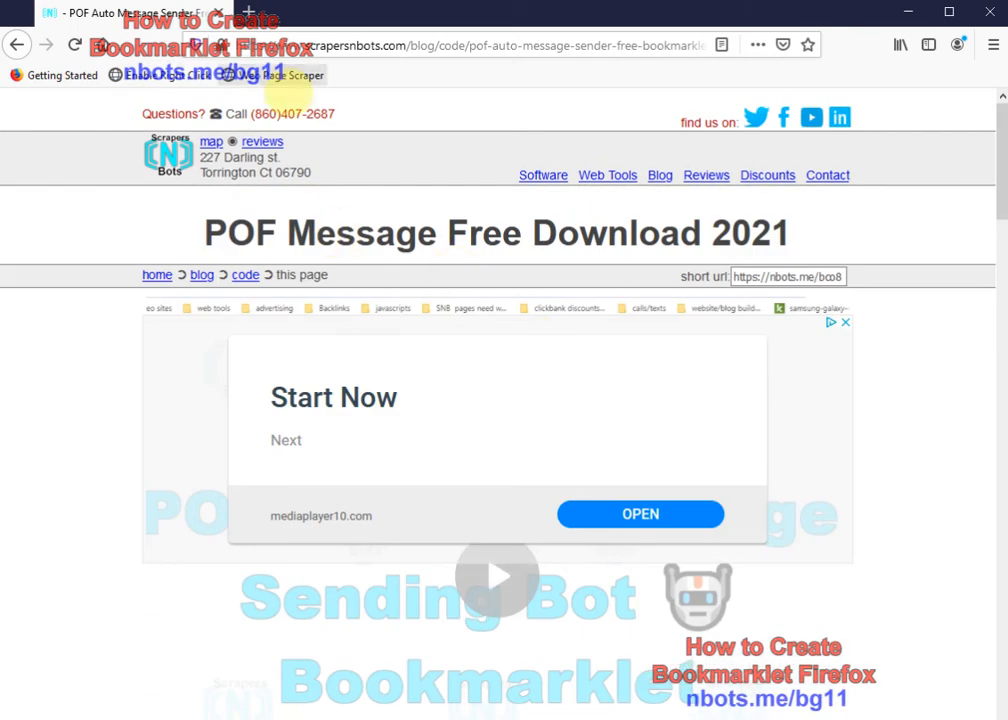
{"action": "right_click", "coordinate": [290, 75]}
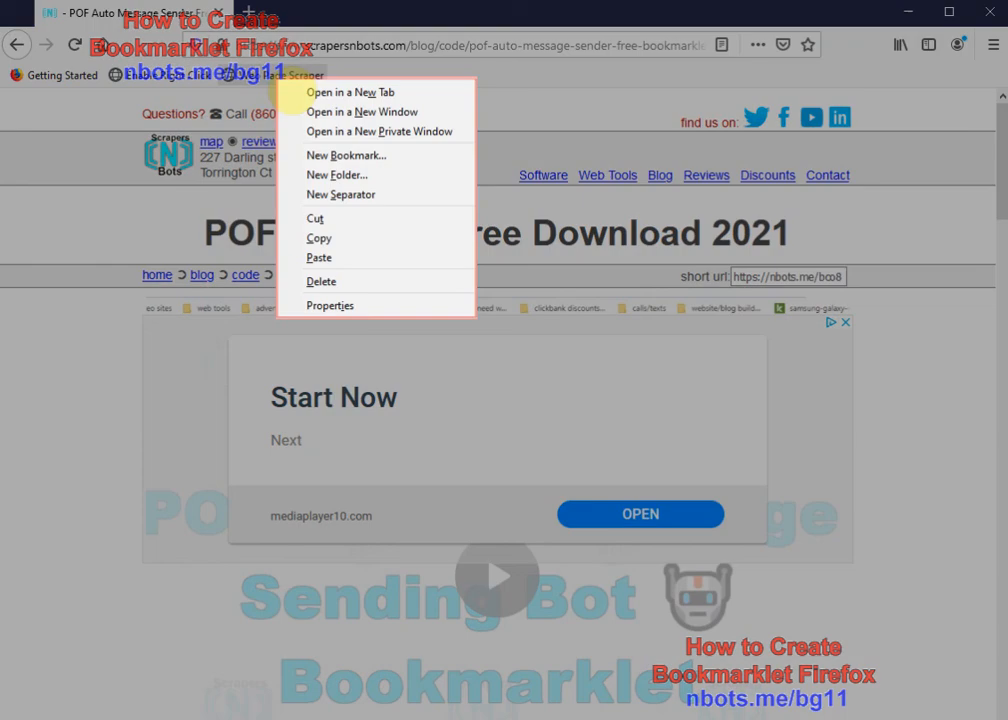
{"action": "left_click", "coordinate": [329, 305]}
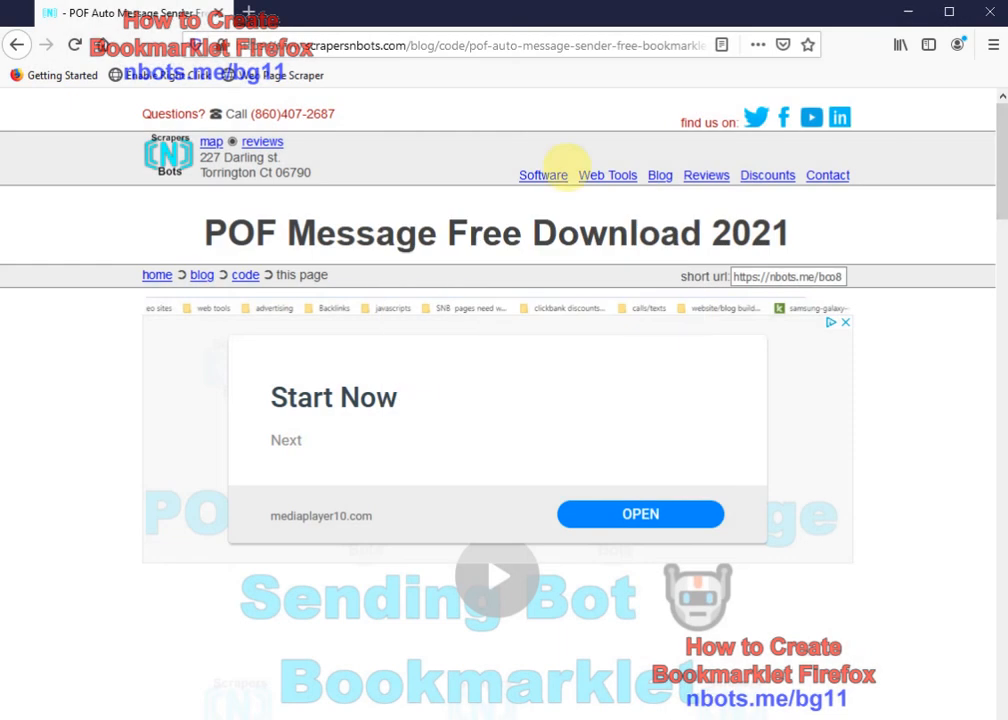
{"action": "mouse_move", "coordinate": [750, 232]}
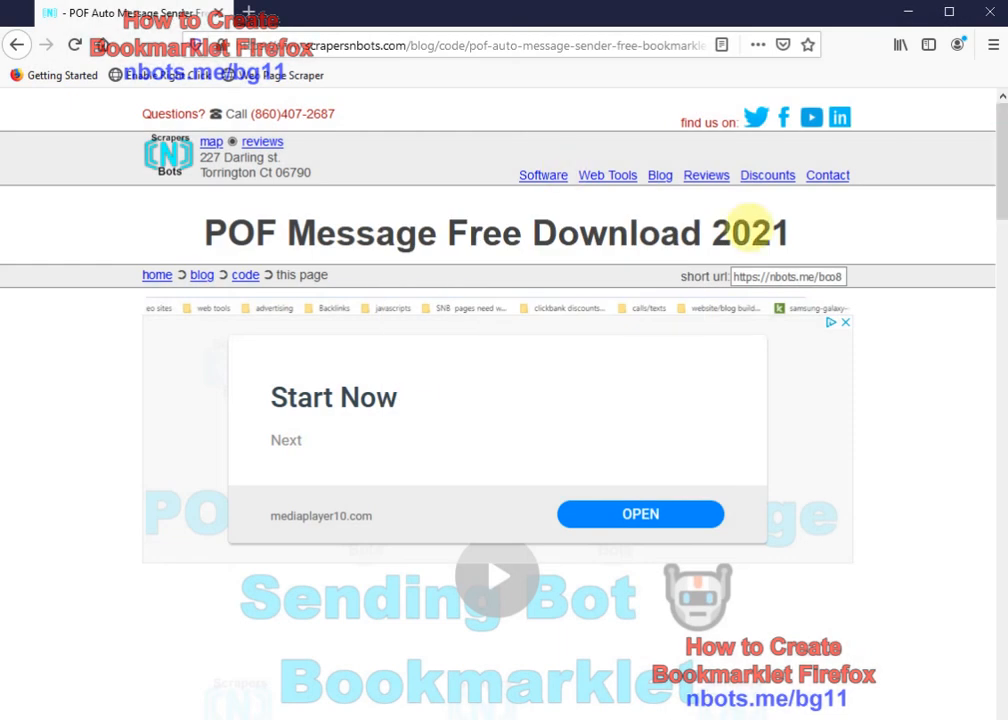
{"action": "mouse_move", "coordinate": [290, 75]}
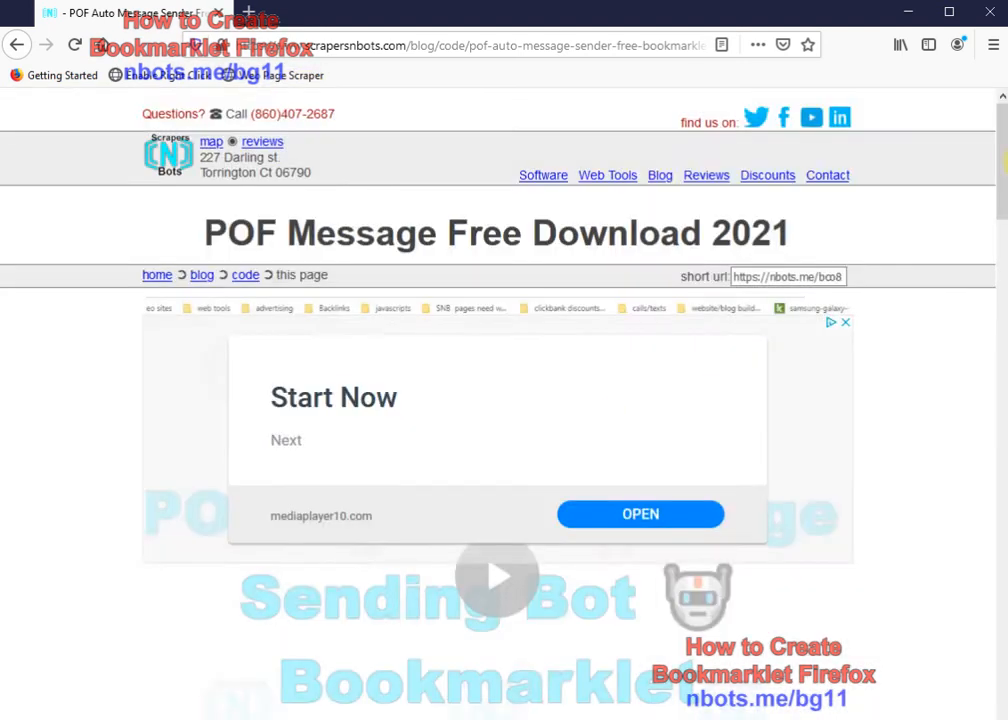
Select the opening paragraph and install/usage passages for collection into the cyan scraper box.
{"action": "scroll", "scroll_direction": "down", "scroll_amount": 3}
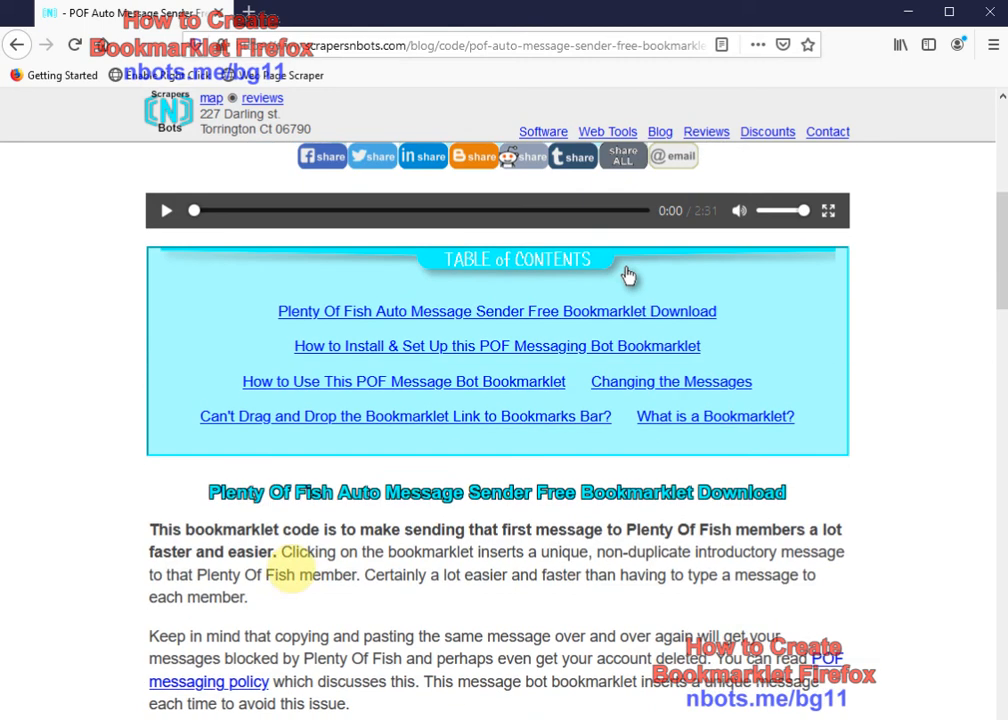
{"action": "left_click_drag", "start_coordinate": [149, 529], "coordinate": [249, 597]}
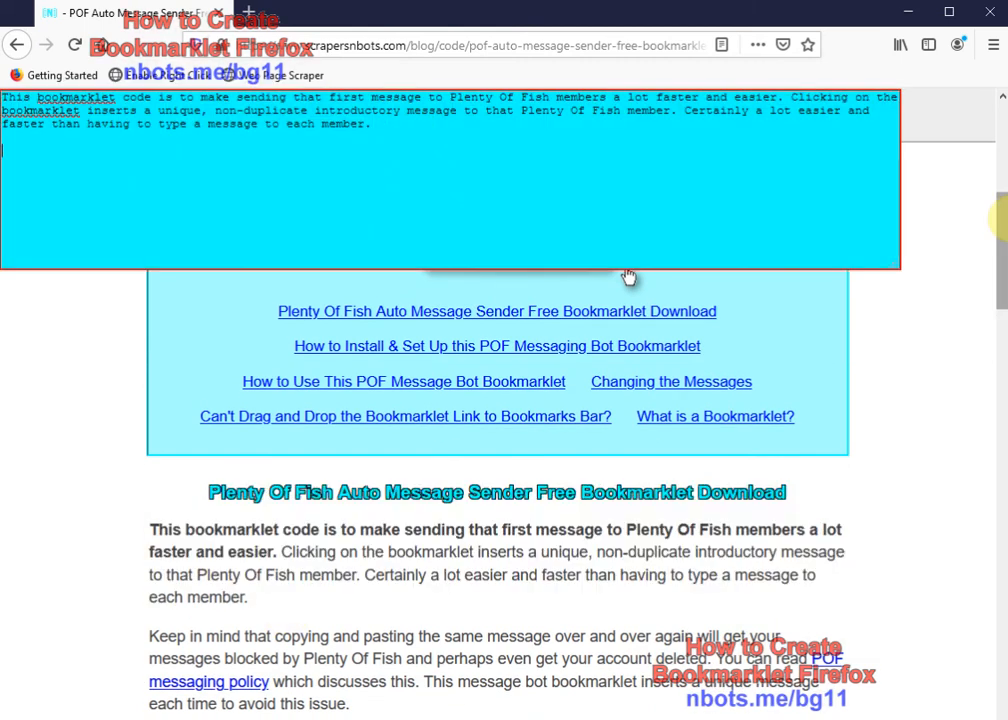
{"action": "scroll", "scroll_direction": "down", "scroll_amount": 3}
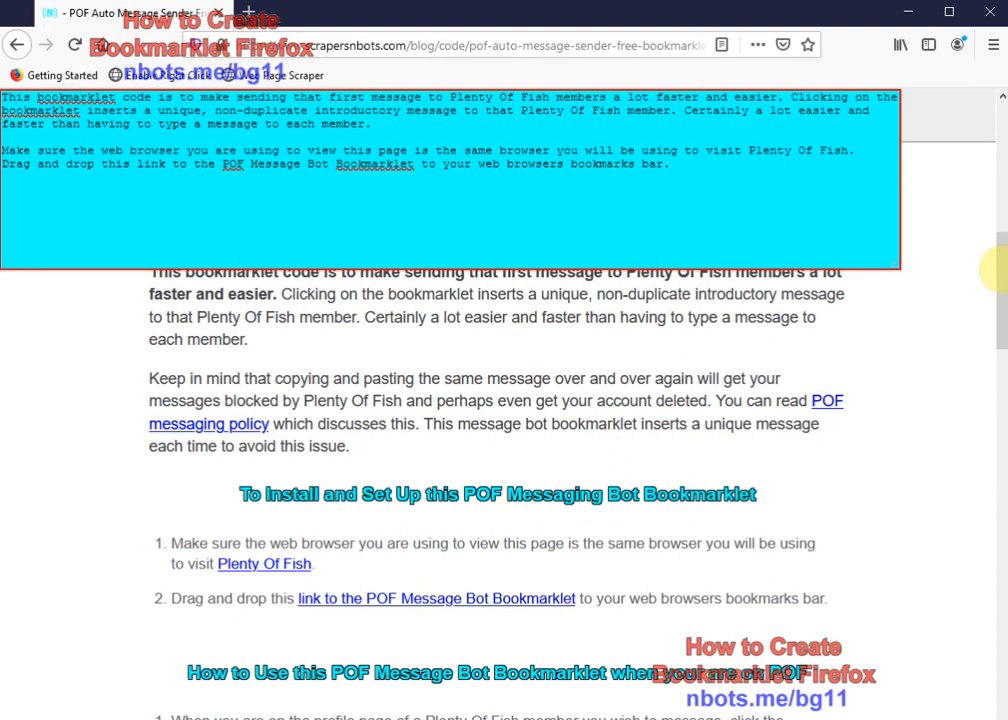
{"action": "scroll", "scroll_direction": "down", "scroll_amount": 3}
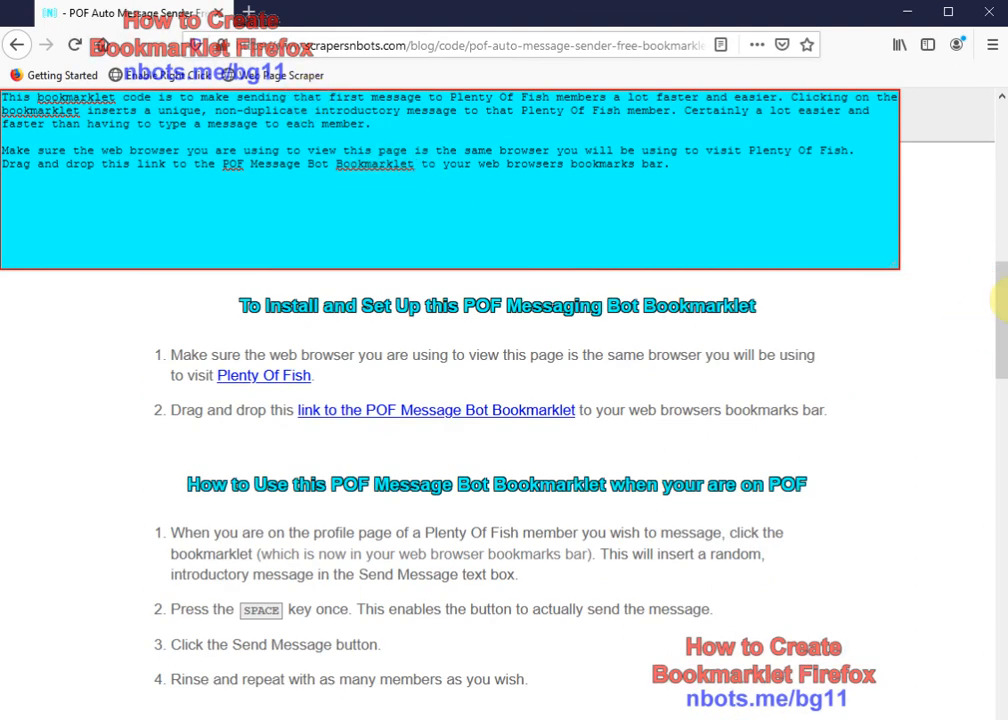
{"action": "scroll", "scroll_direction": "down", "scroll_amount": 3}
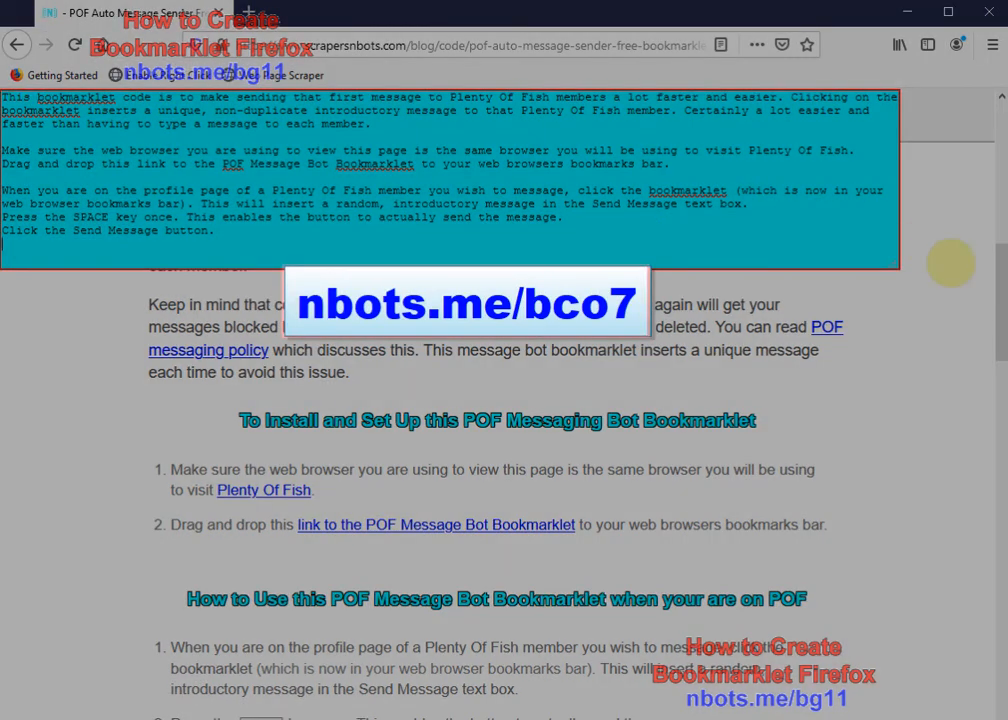
{"action": "scroll", "scroll_direction": "down", "scroll_amount": 3}
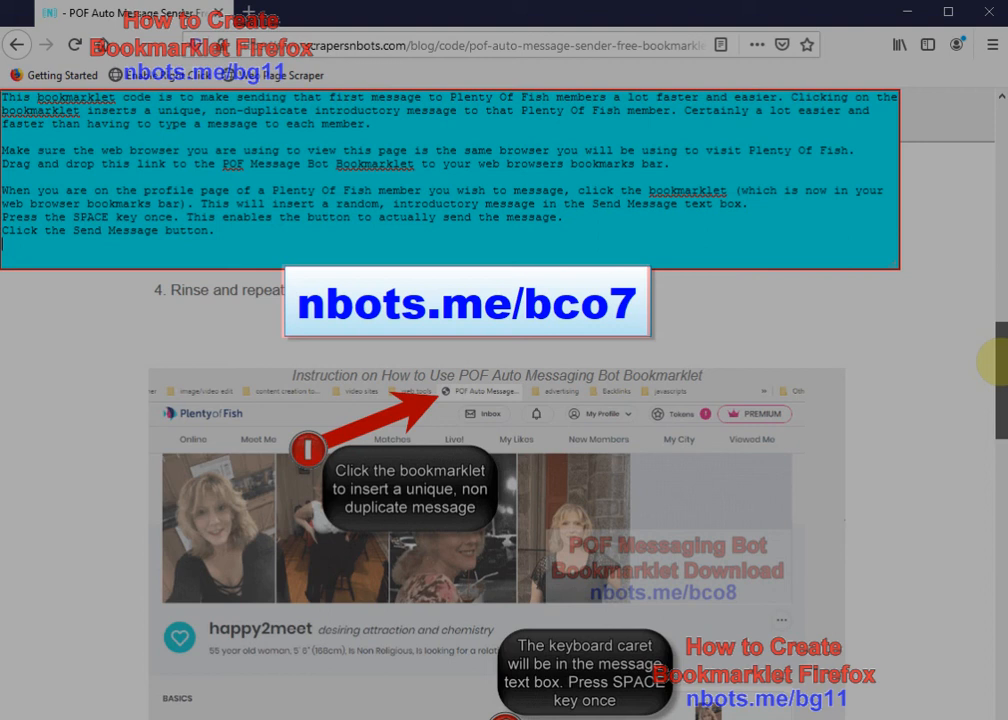
{"action": "scroll", "scroll_direction": "down", "scroll_amount": 3}
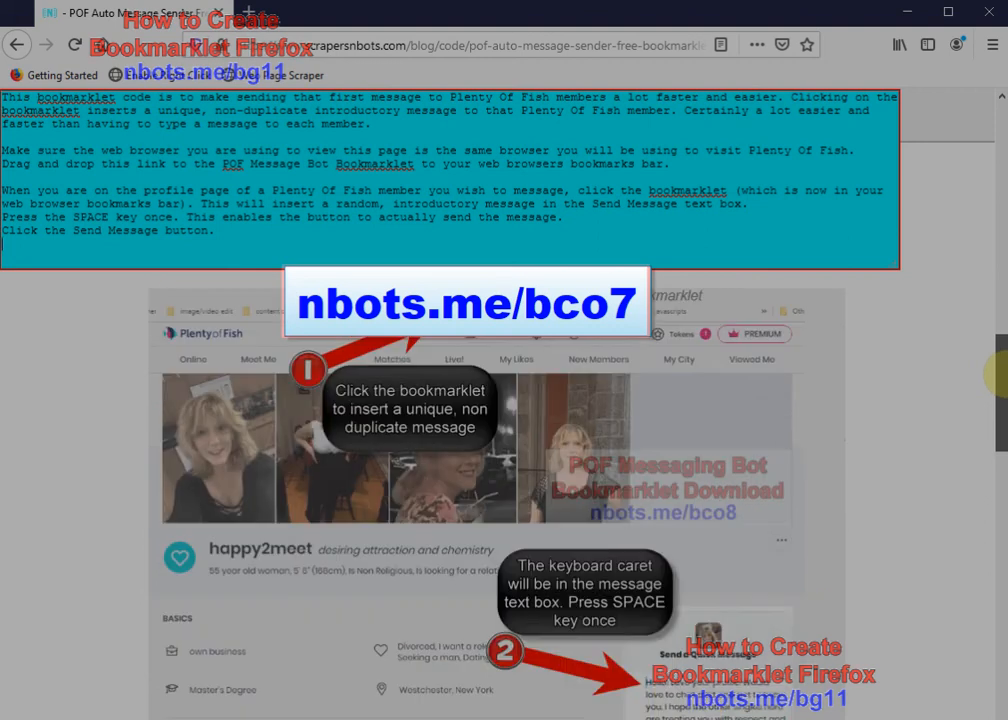
{"action": "scroll", "scroll_direction": "down", "scroll_amount": 3}
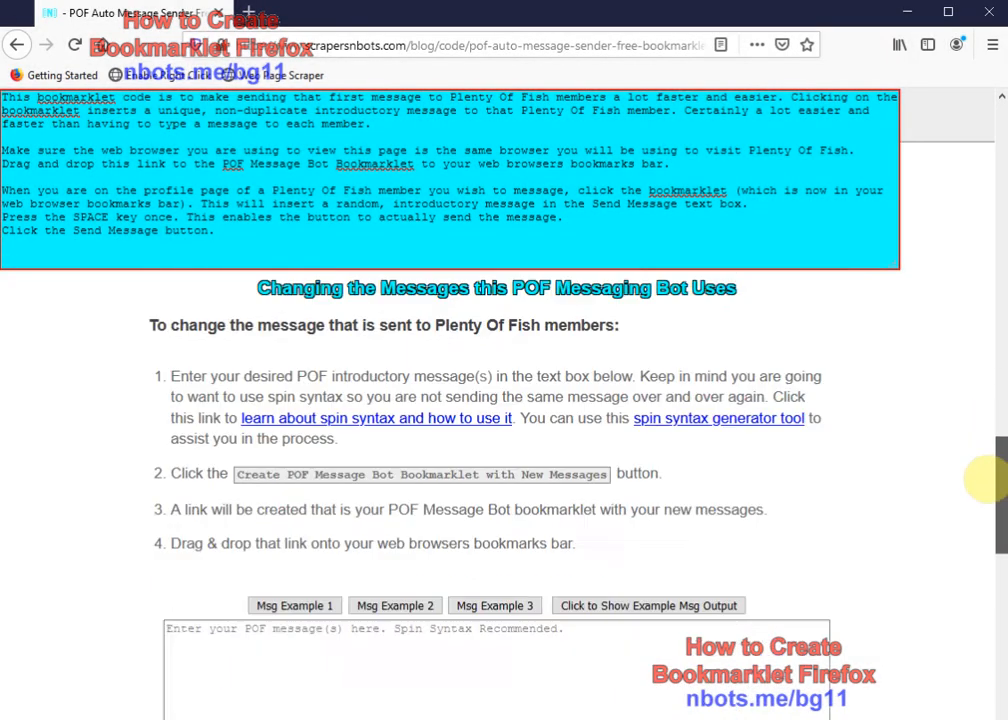